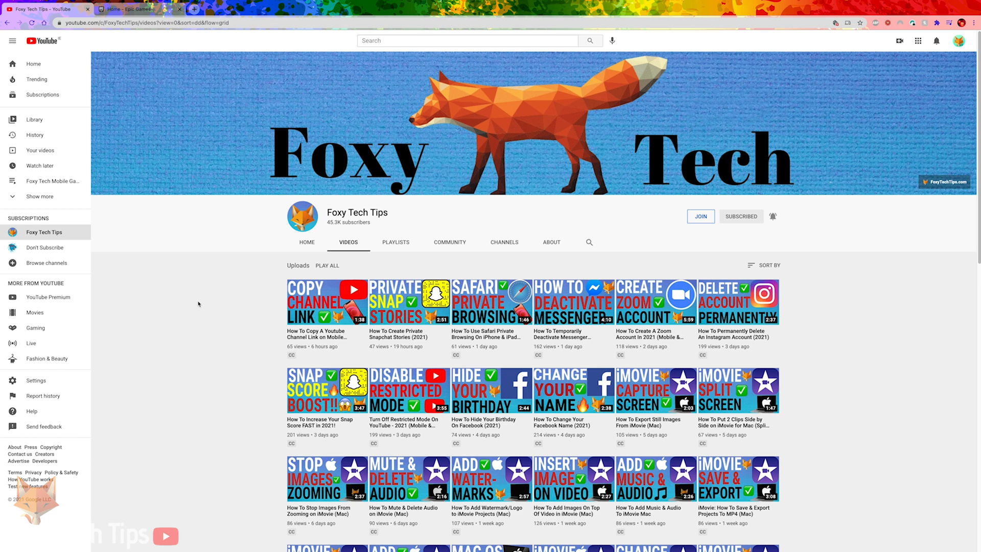
mouse_move(720, 237)
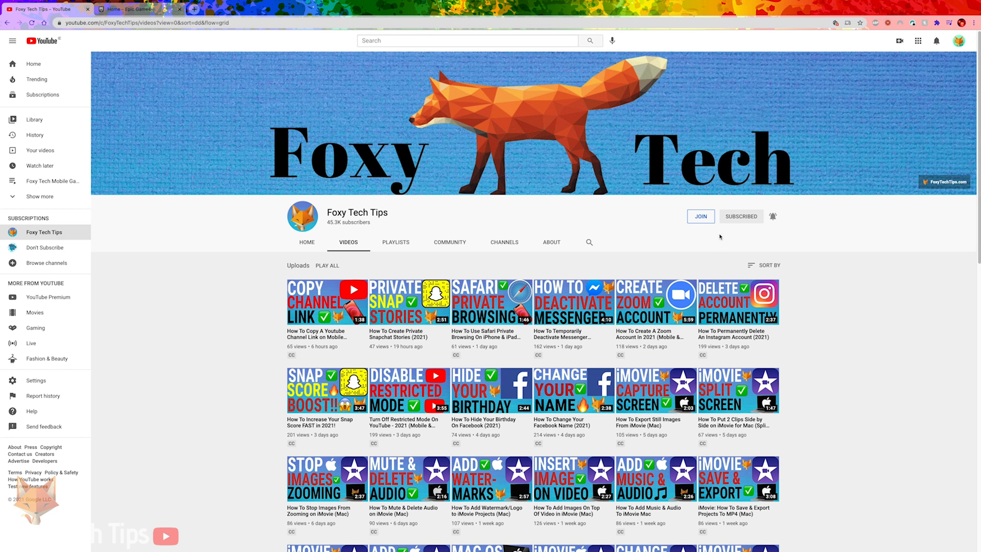
- Start signing in and choose the Epic Games account sign-in method
left_click(772, 216)
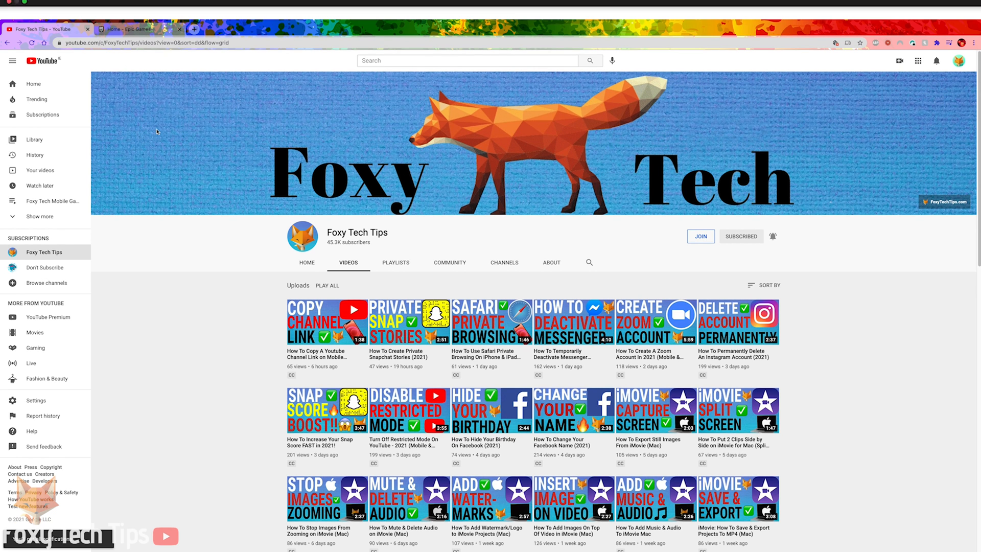
left_click(126, 29)
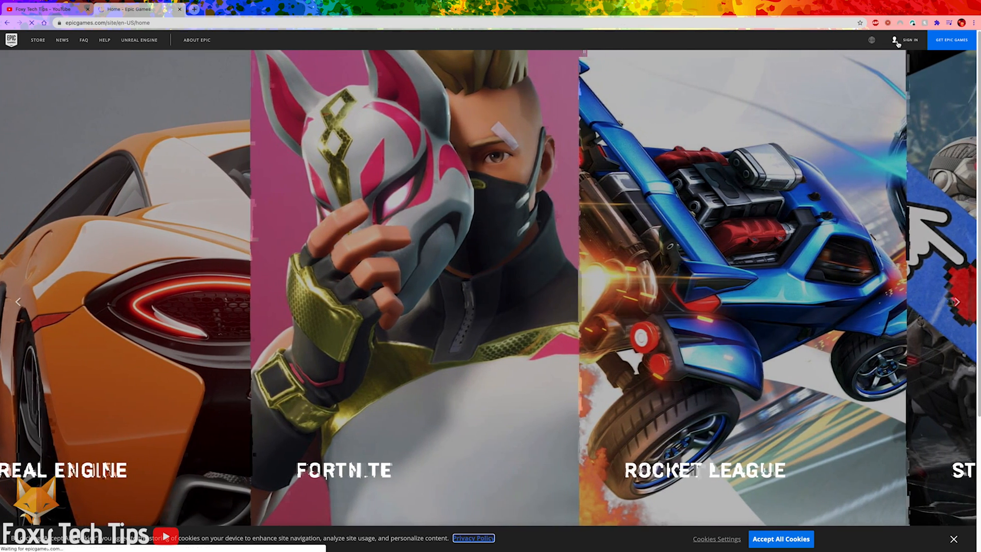
left_click(909, 40)
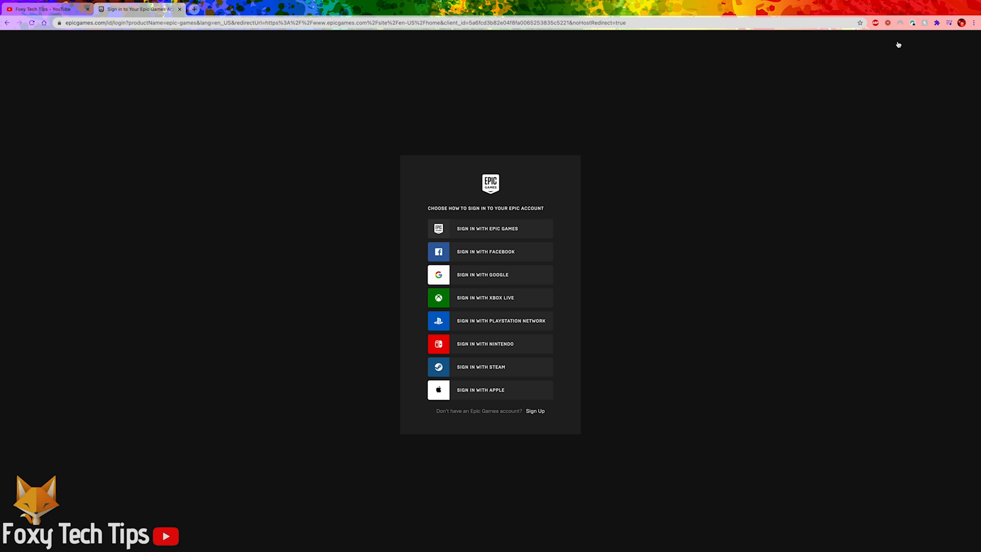
mouse_move(517, 184)
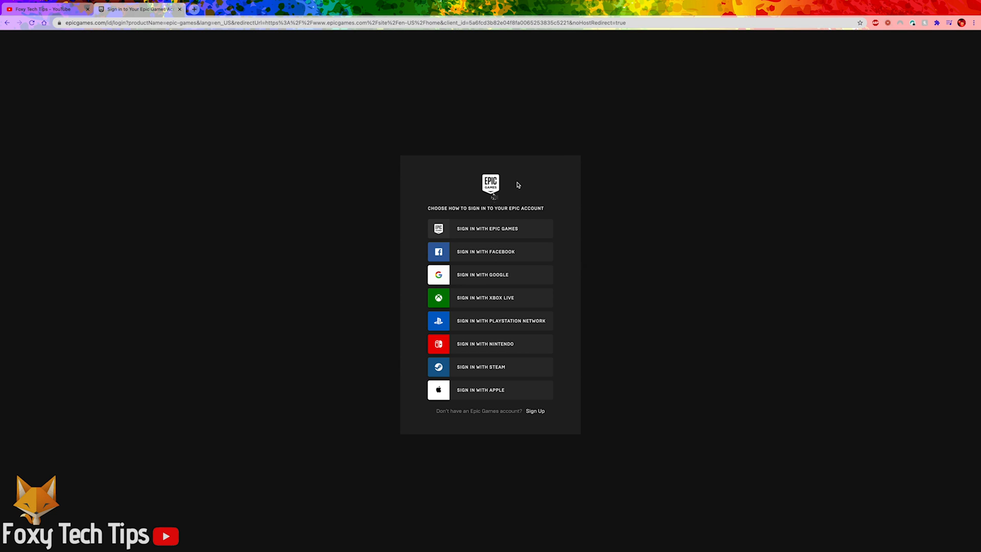
left_click(489, 229)
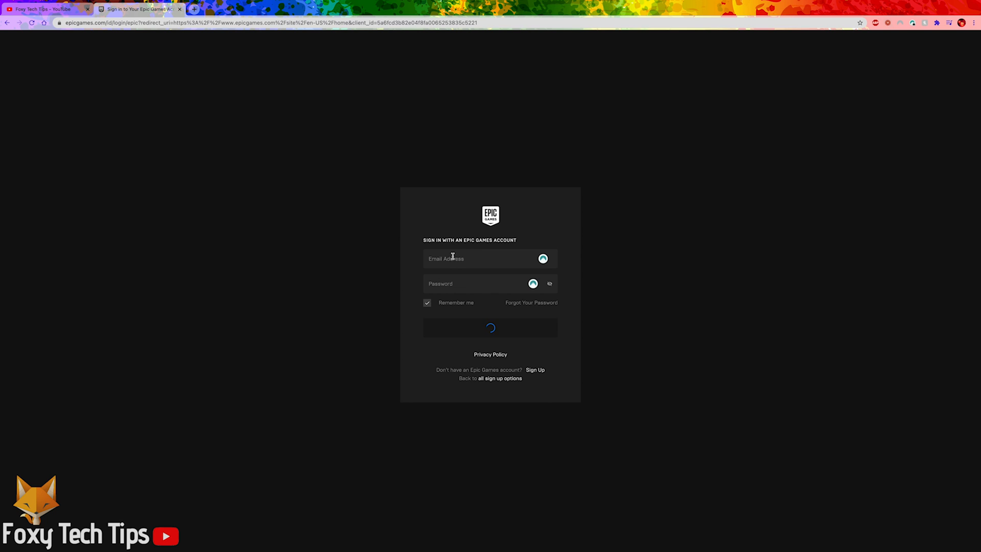
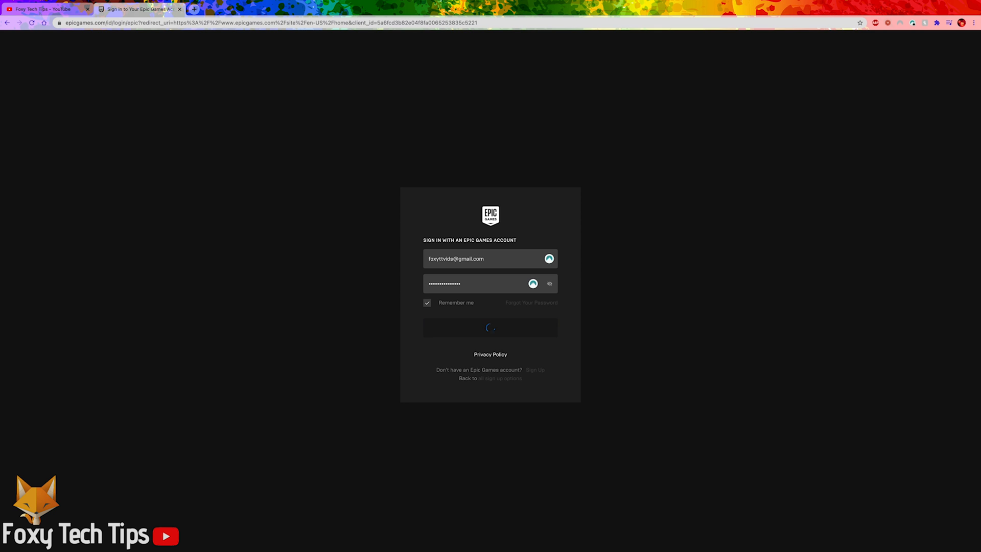
- Sign in with the account's email ('foxy') and password
left_click(491, 327)
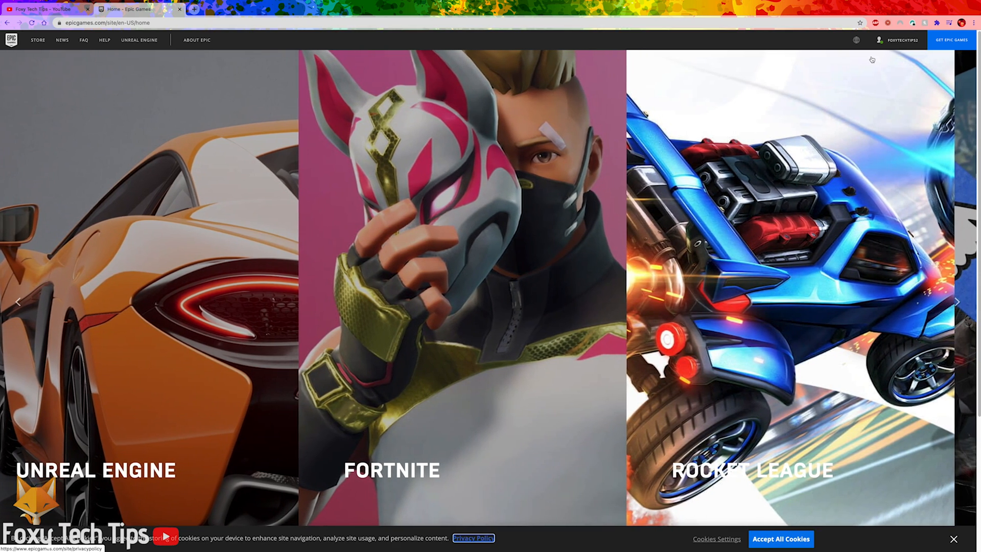
- Go to the account settings from the signed-in username menu
left_click(900, 41)
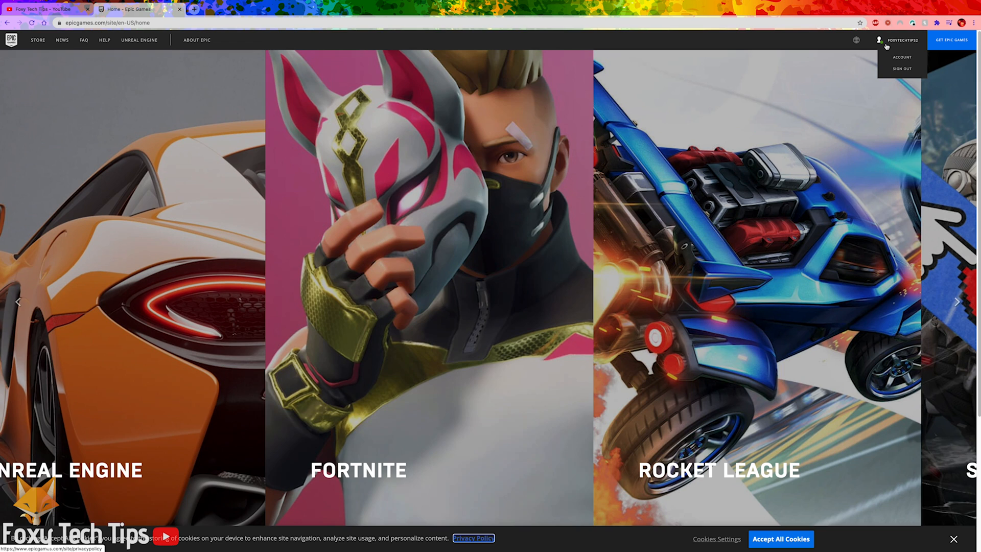
left_click(902, 58)
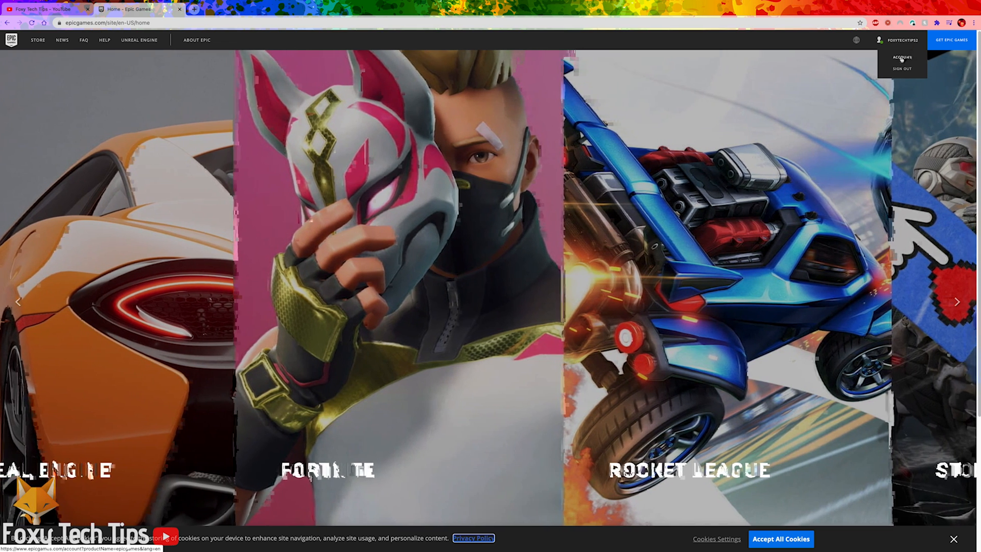
left_click(905, 57)
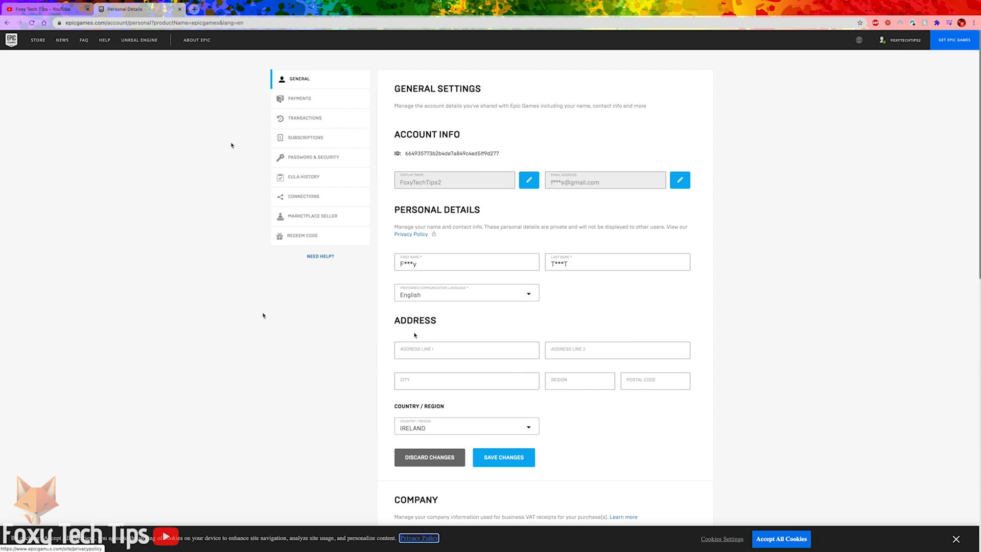
mouse_move(223, 118)
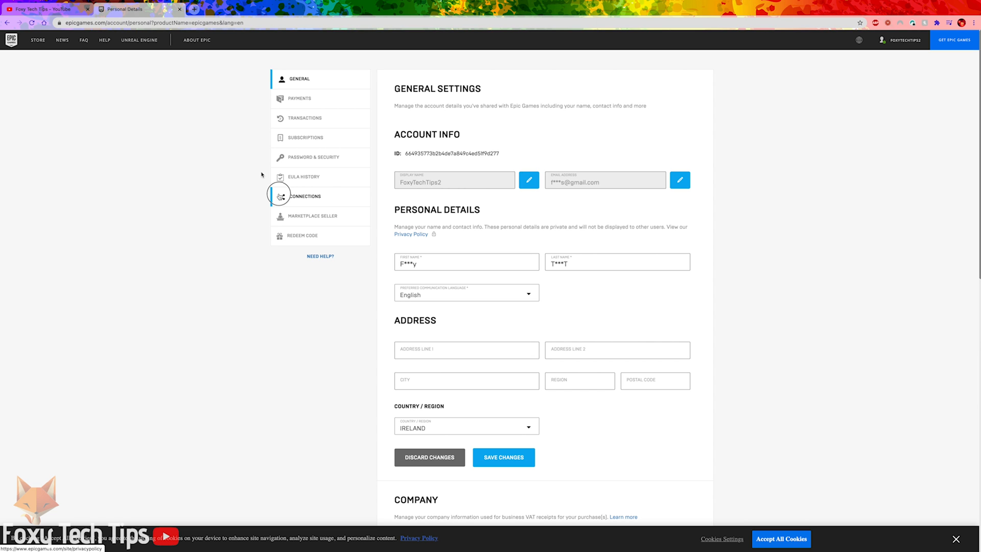
- Show the Connections page's linked Accounts list (Steam, GitHub, Twitch, Xbox, PSN, Nintendo)
left_click(305, 197)
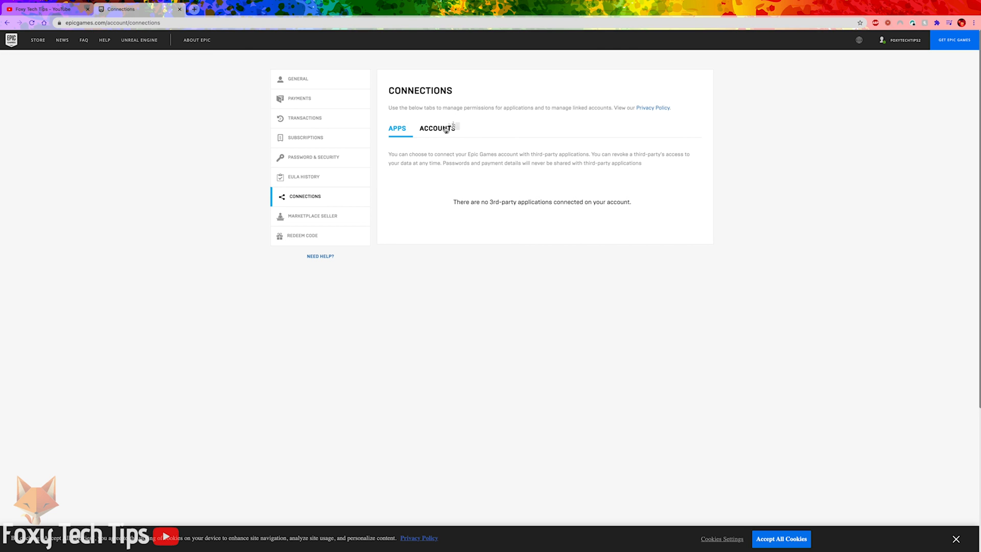
left_click(437, 129)
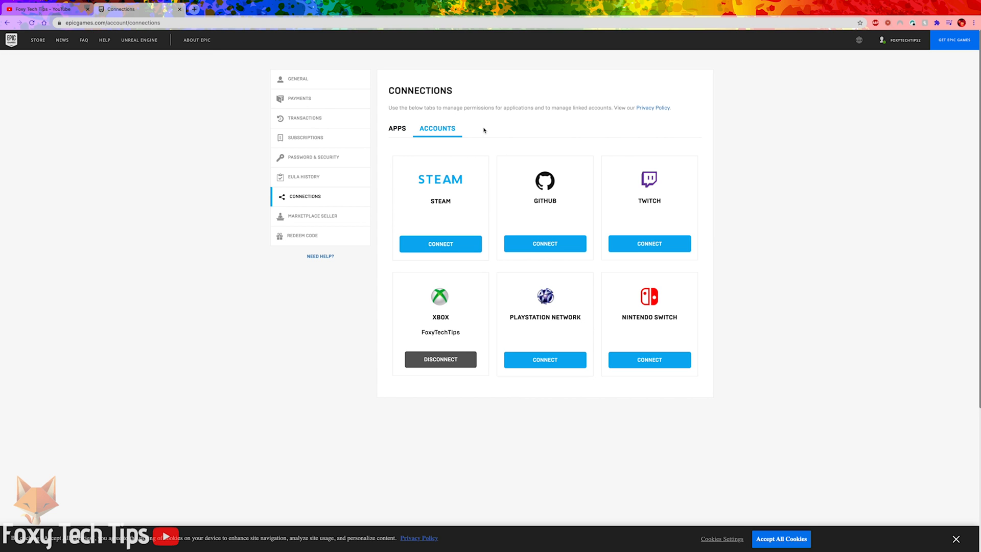
mouse_move(683, 331)
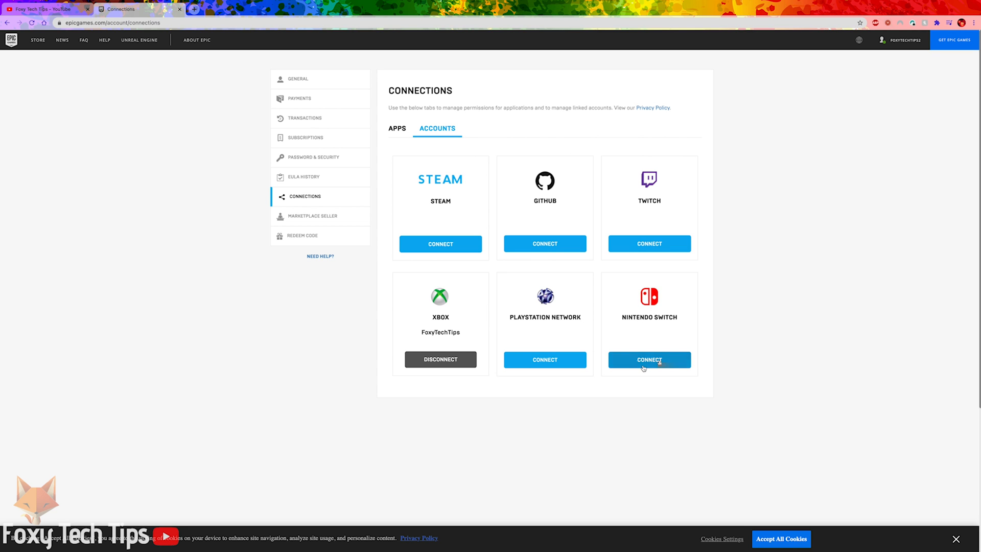
- Connect Nintendo Switch and confirm Link Account to continue to Nintendo's site
left_click(650, 360)
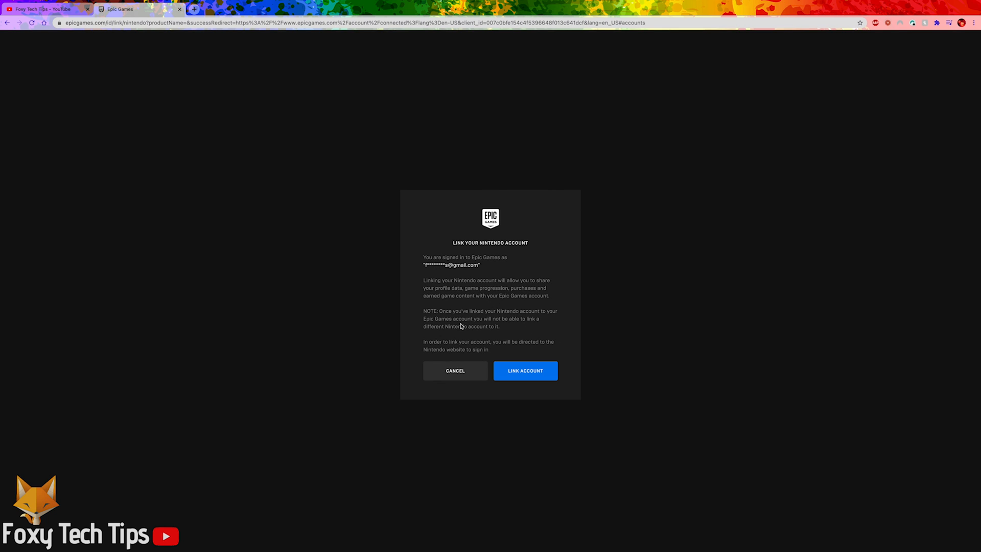
mouse_move(428, 331)
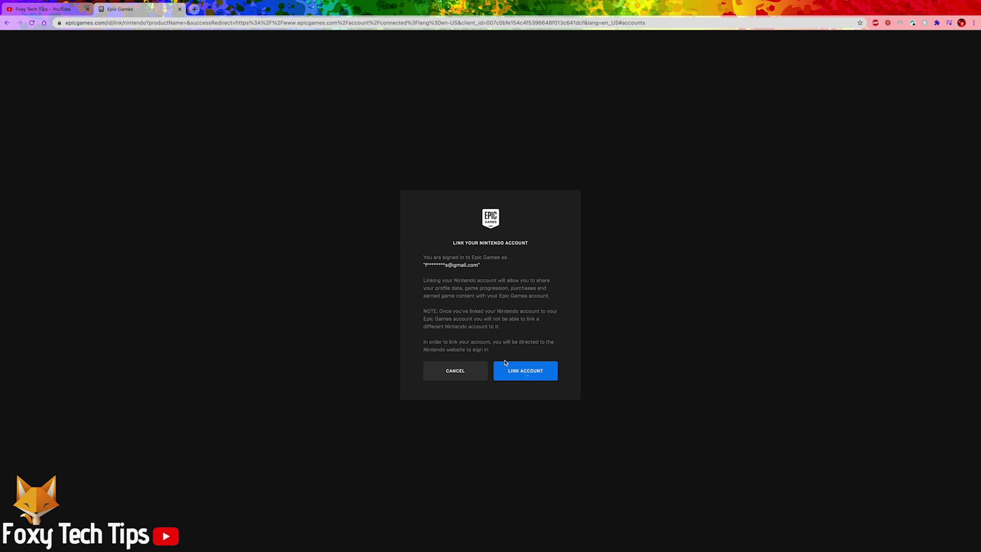
left_click(529, 374)
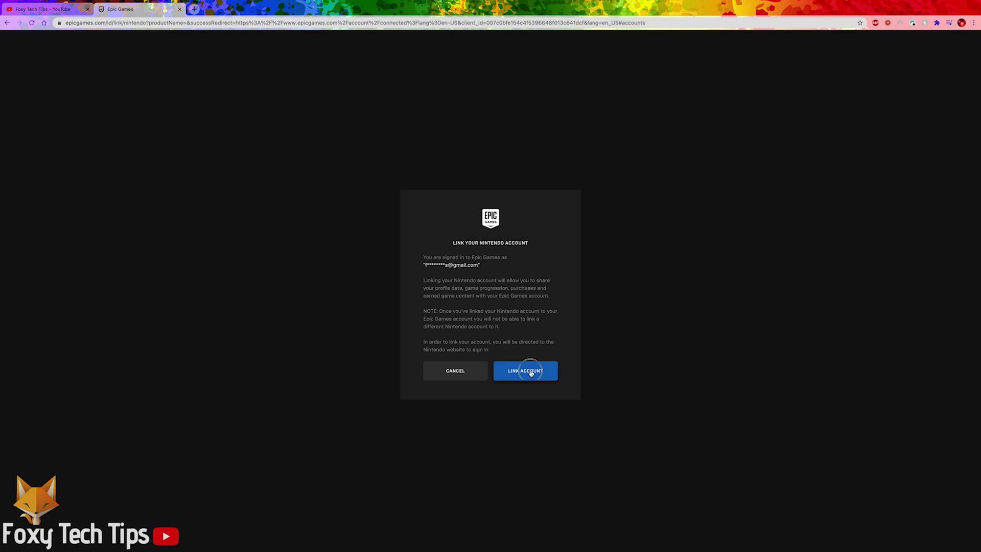
left_click(525, 371)
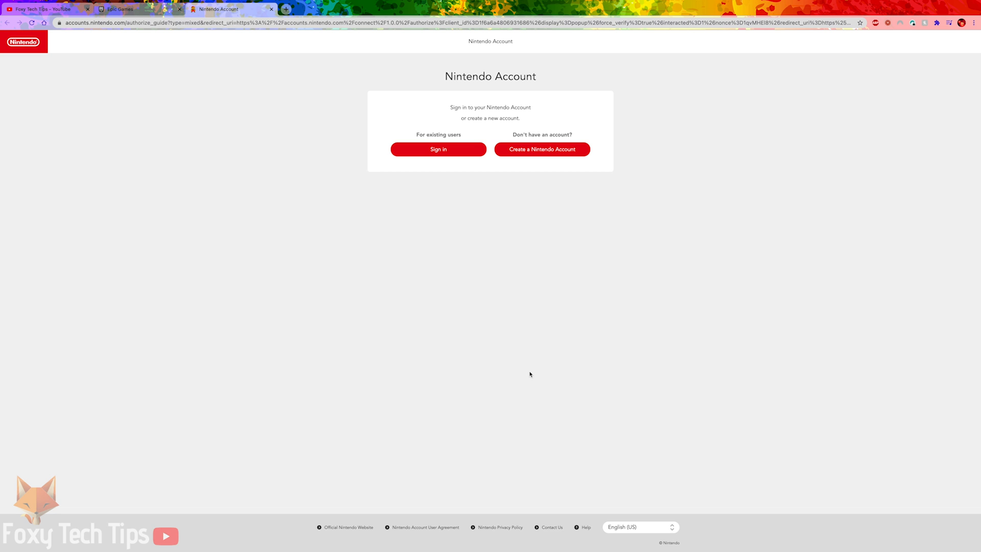
mouse_move(494, 124)
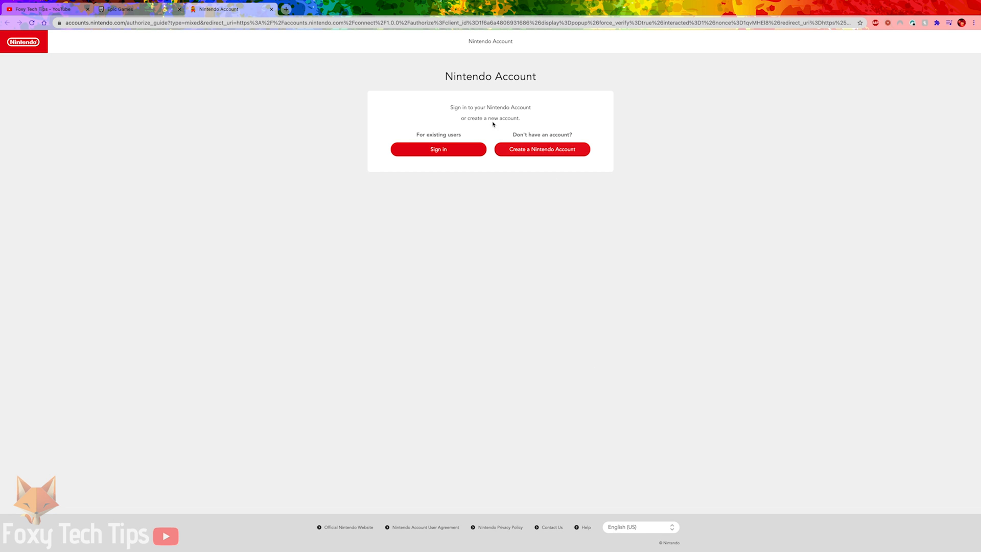
- Choose Sign in for existing users to reach the Nintendo Account email-and-password form
left_click(437, 150)
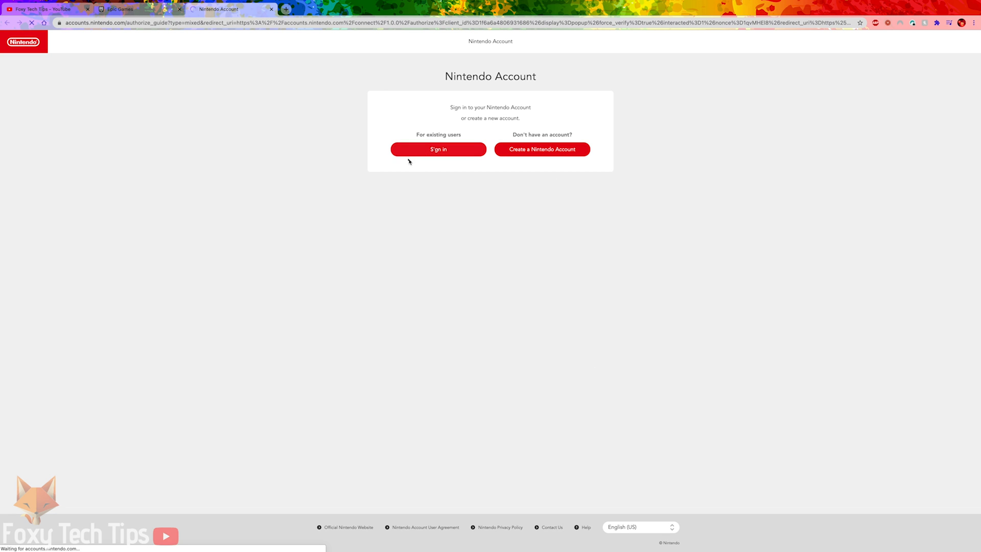
left_click(438, 149)
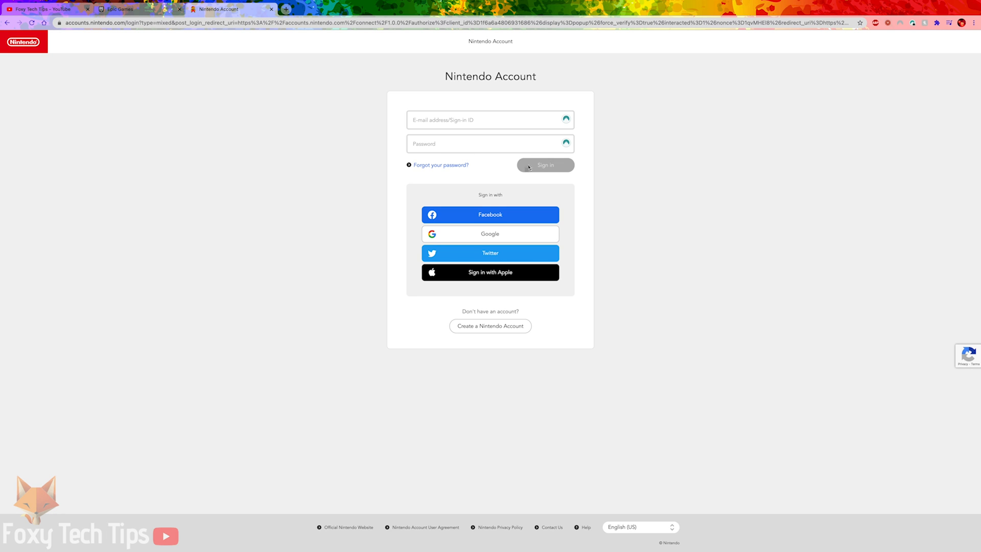
mouse_move(779, 149)
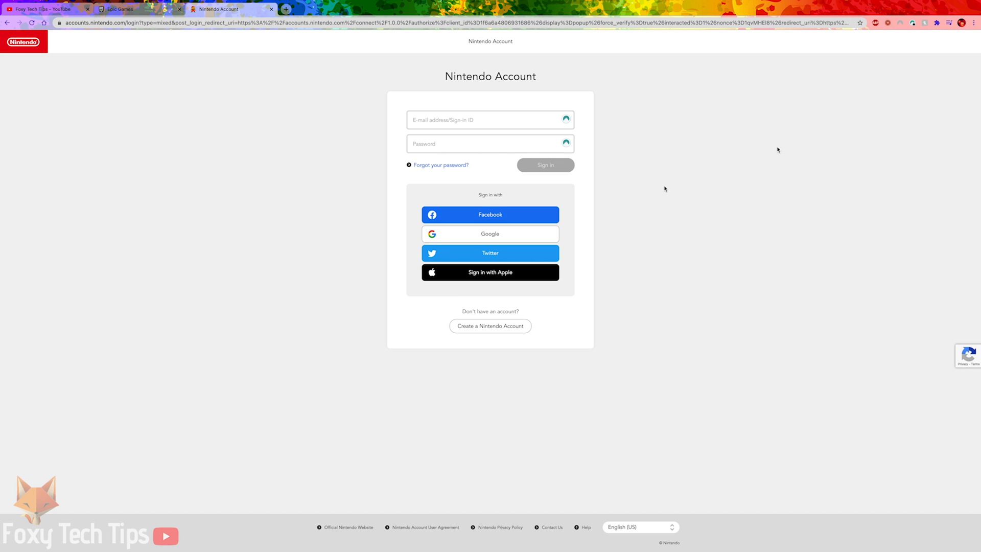
mouse_move(838, 180)
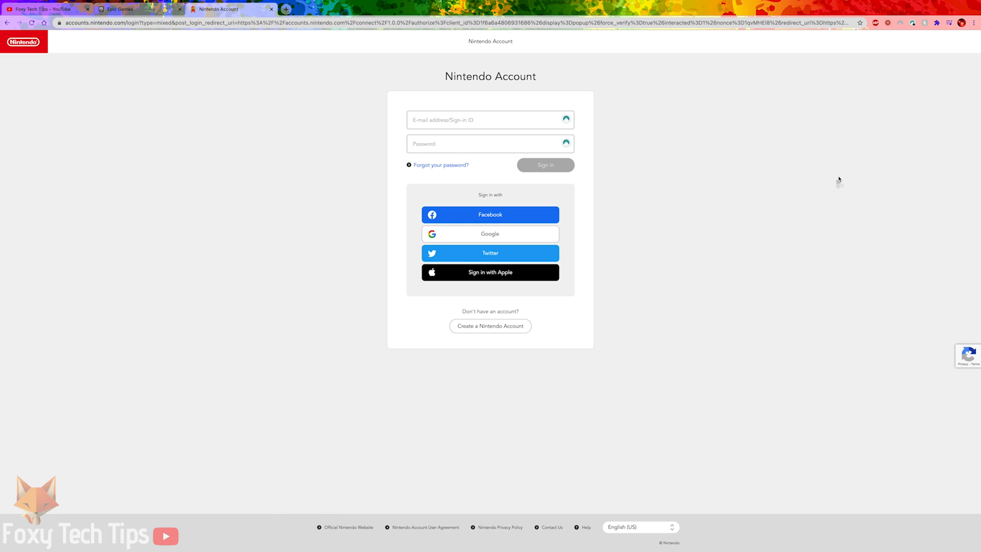
left_click(39, 9)
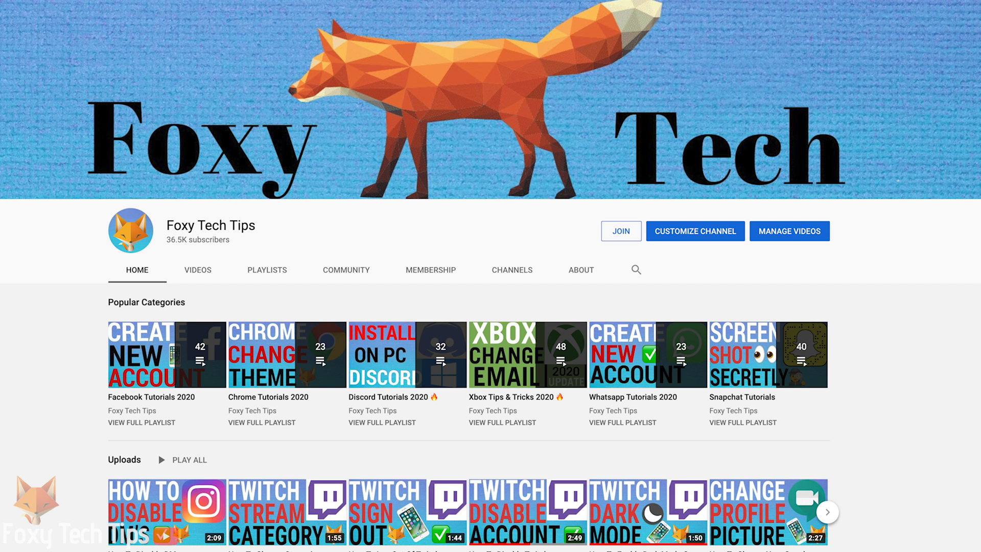